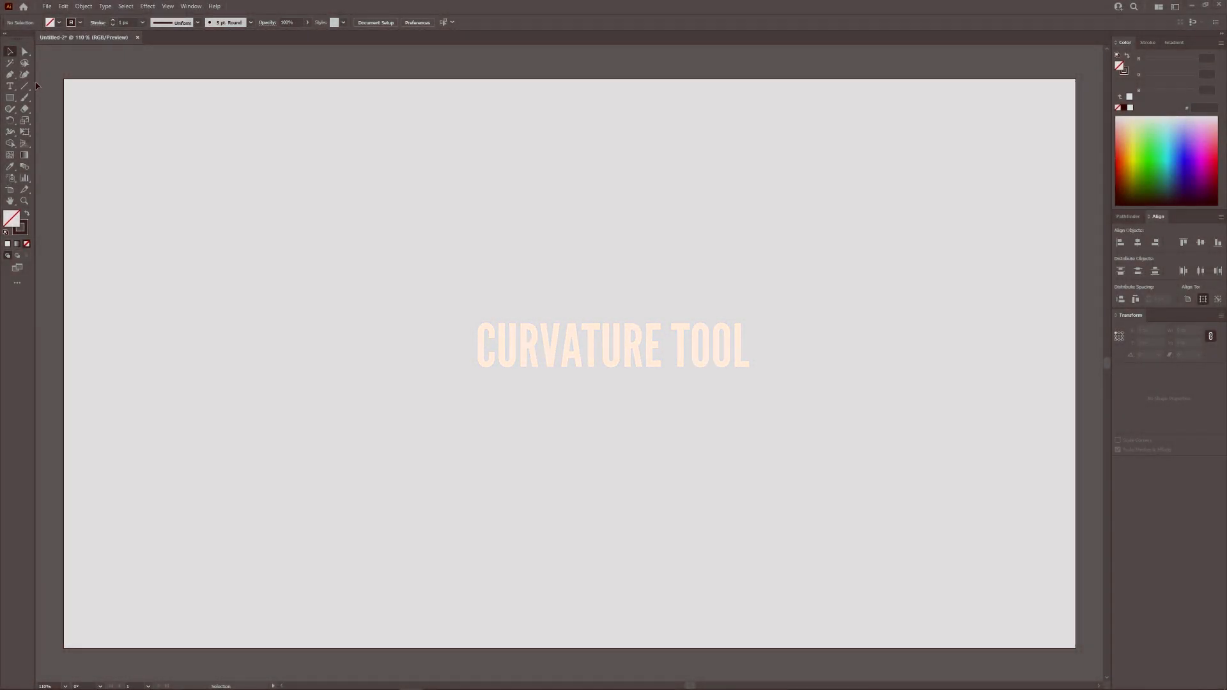
mouse_move(25, 76)
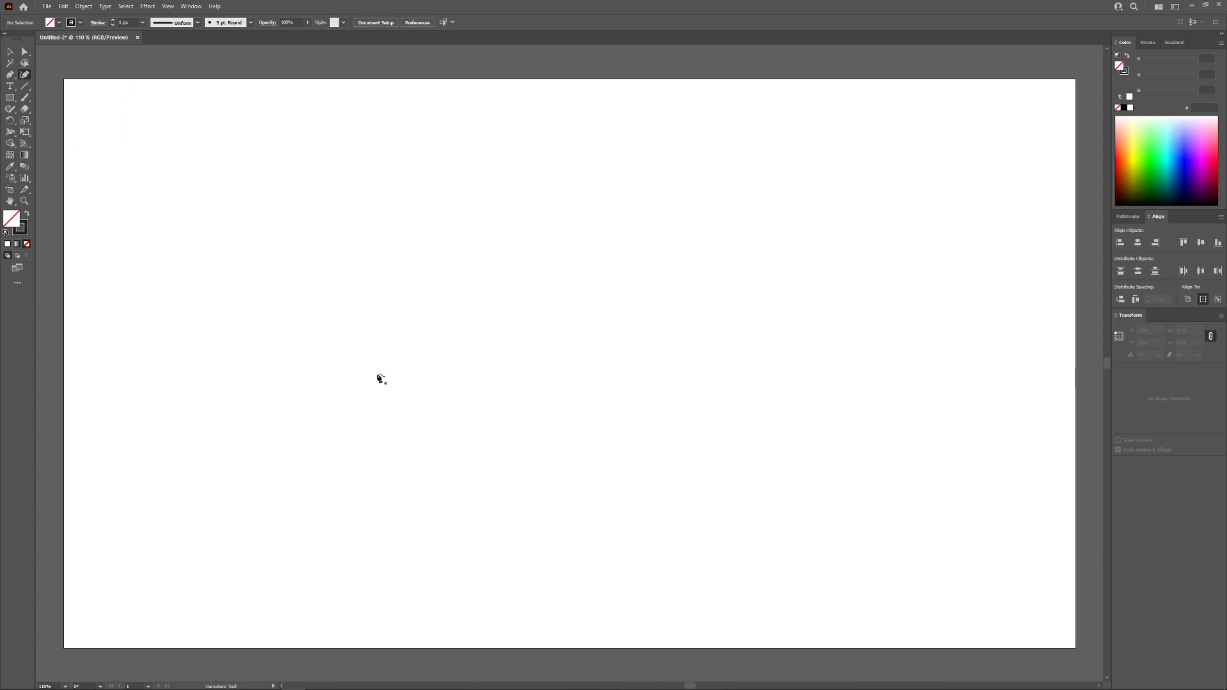
Begin the wavy closed blob outline with a Curvature Tool point on the artboard.
left_click(379, 379)
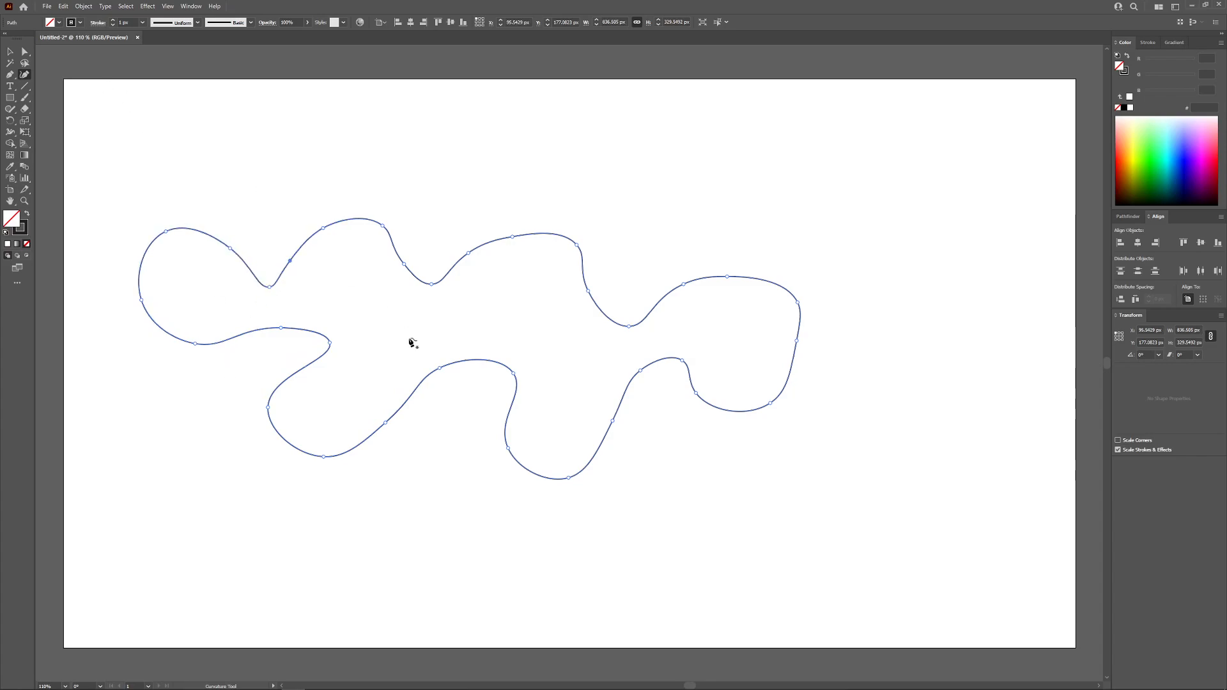
mouse_move(147, 275)
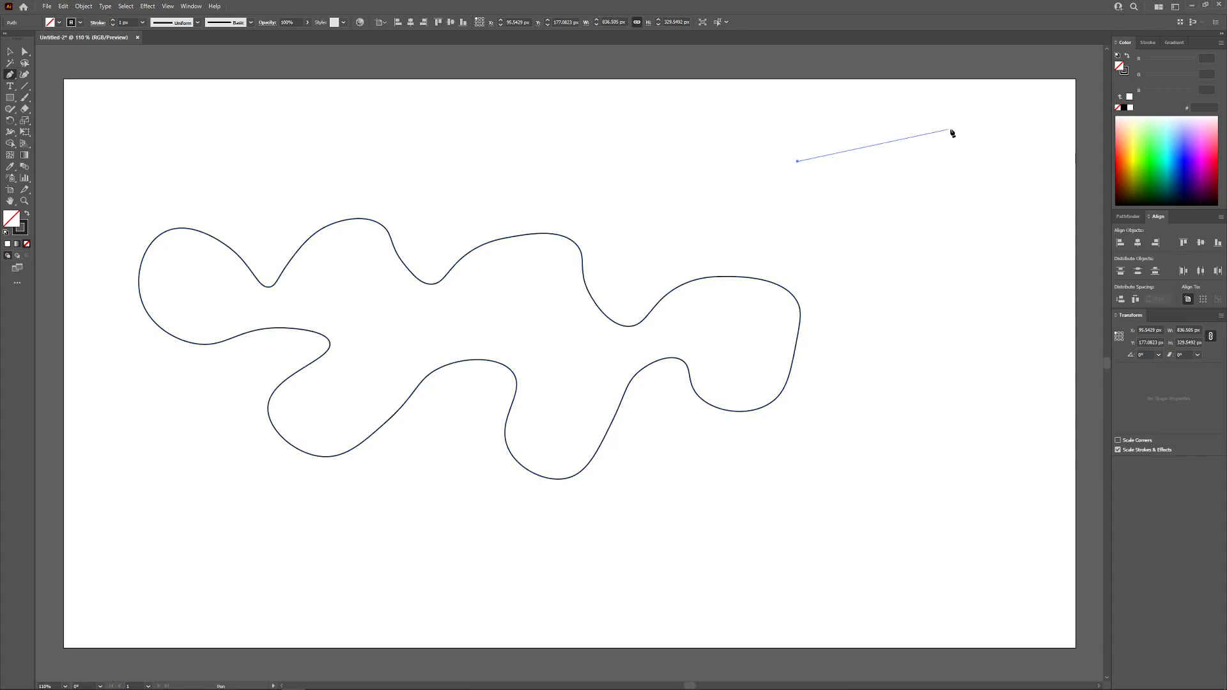
Bend the new curve around to the right and extend the hook with another point.
left_click_drag(952, 131, 980, 234)
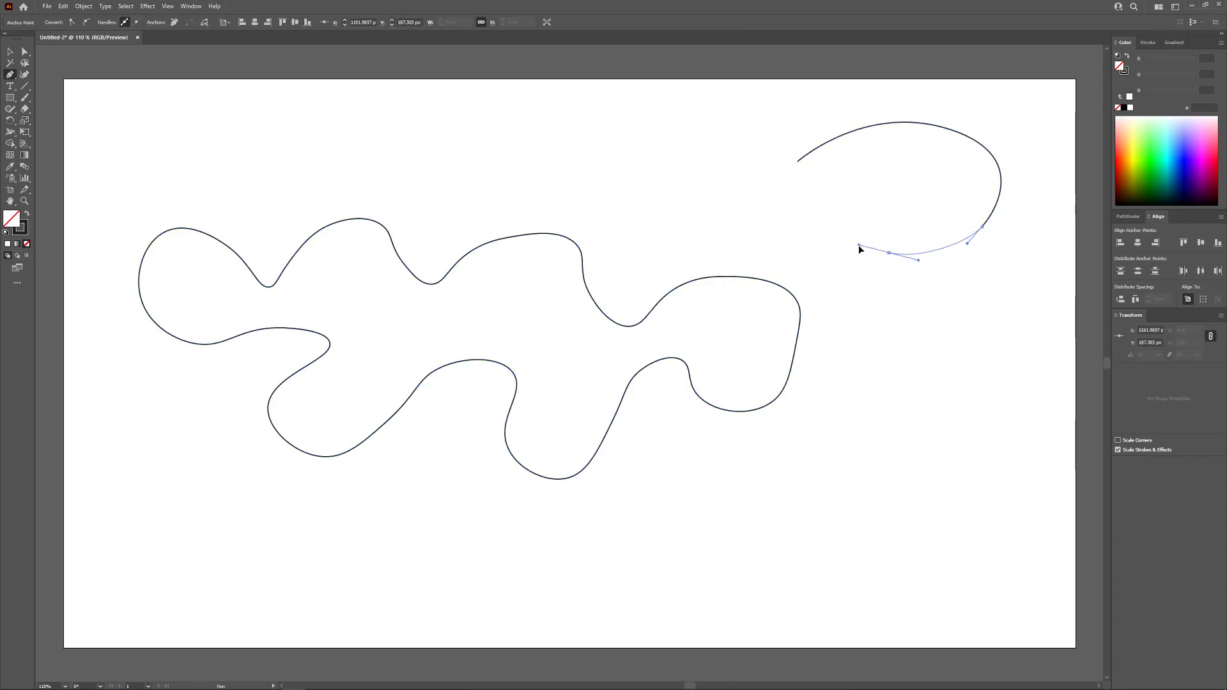
left_click_drag(859, 249, 816, 205)
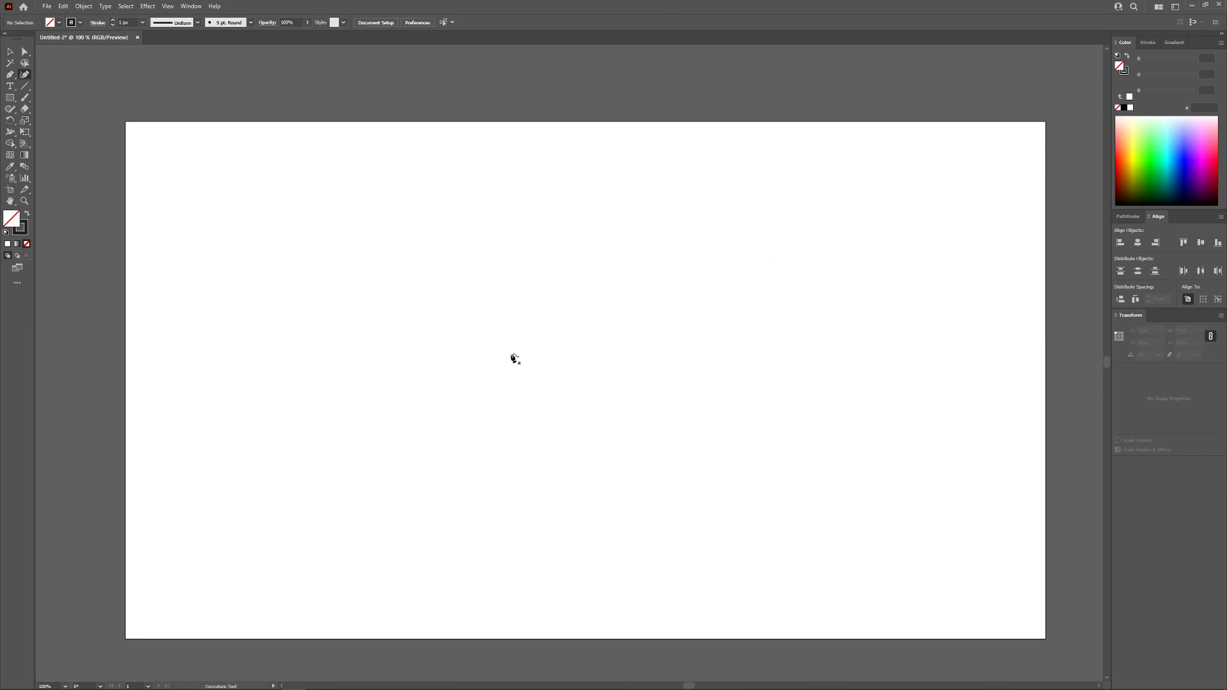
Draw an open curve from a left start point, arching to upper right and hooking inward below.
left_click(368, 292)
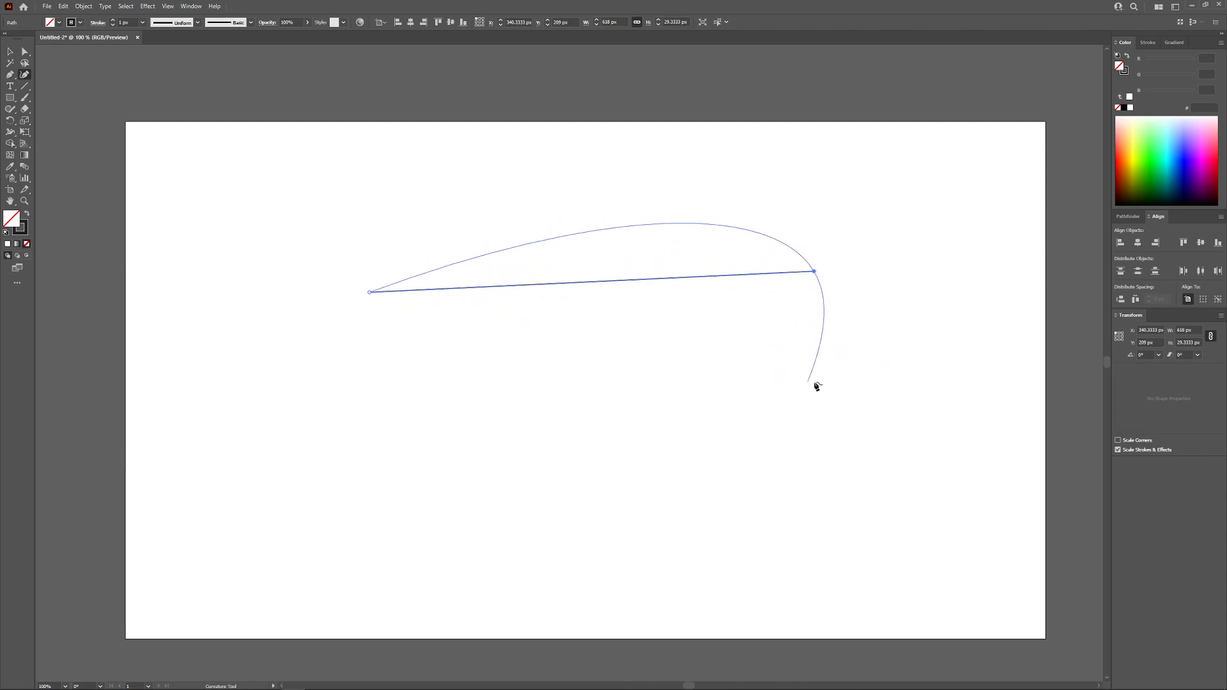
left_click_drag(812, 383, 637, 333)
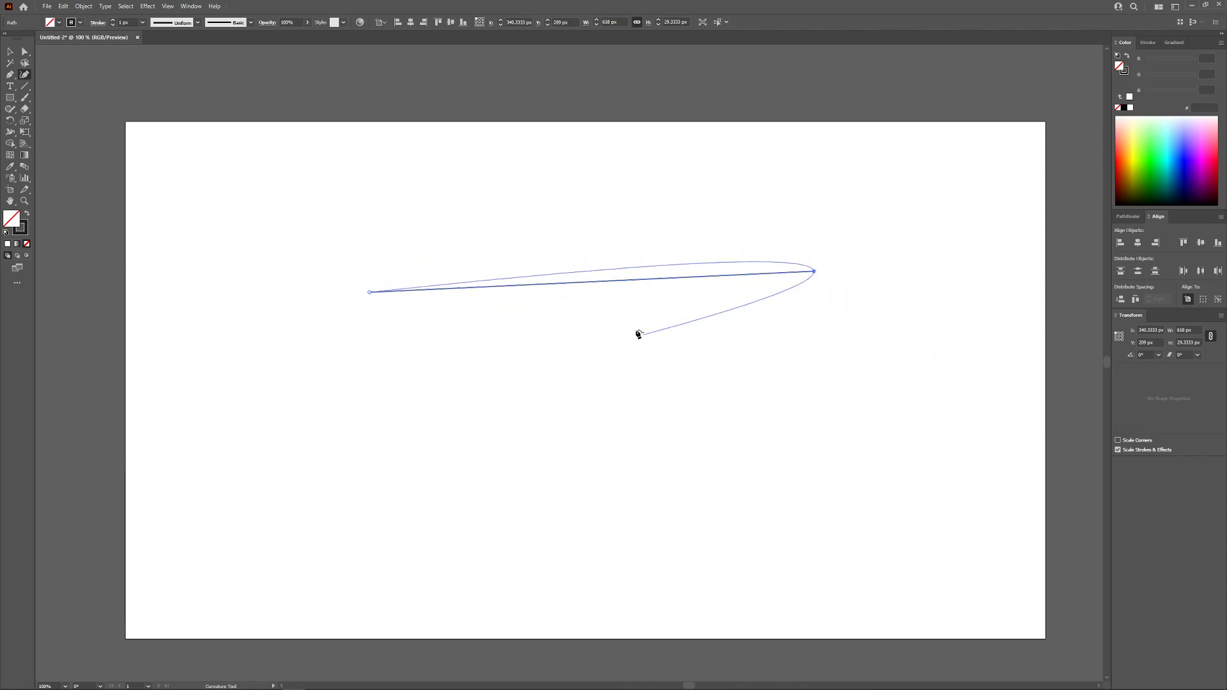
left_click_drag(637, 332, 841, 340)
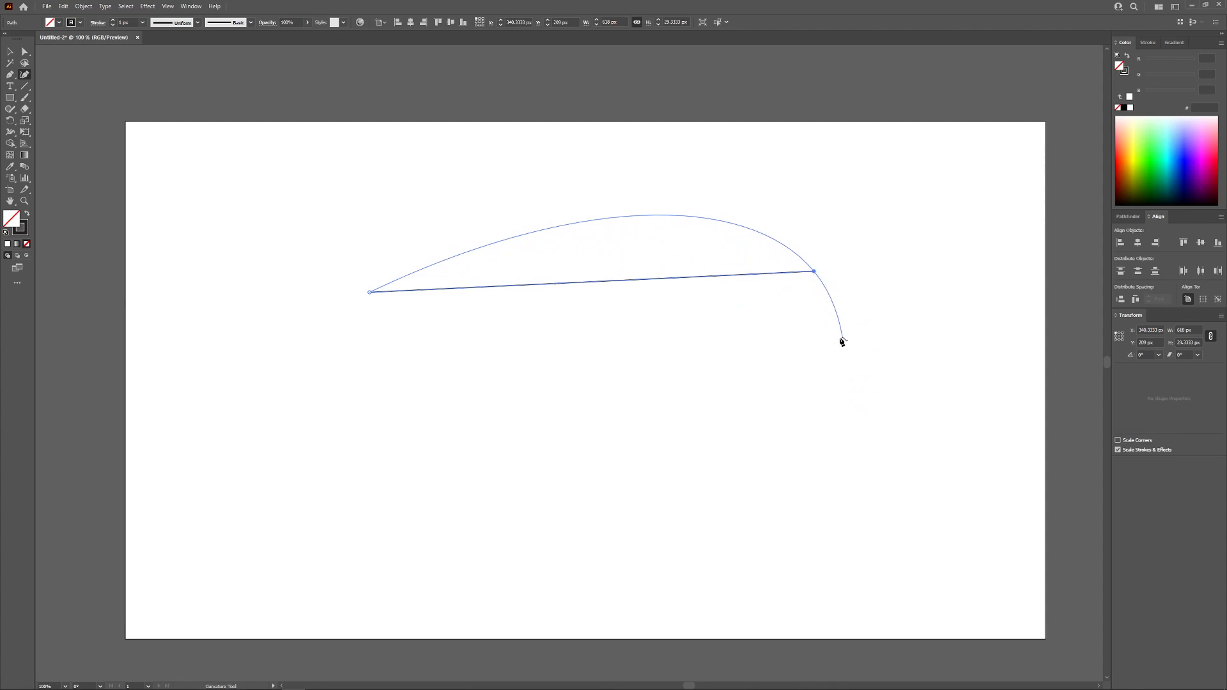
left_click_drag(841, 341, 793, 391)
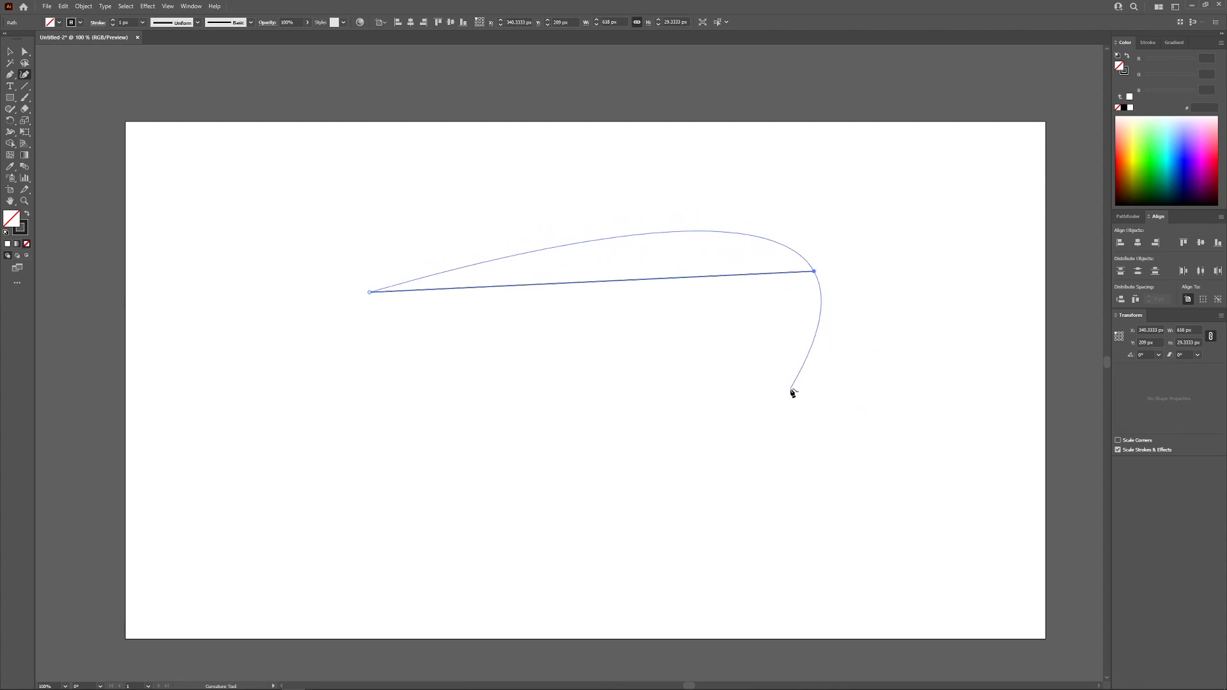
left_click_drag(791, 393, 813, 372)
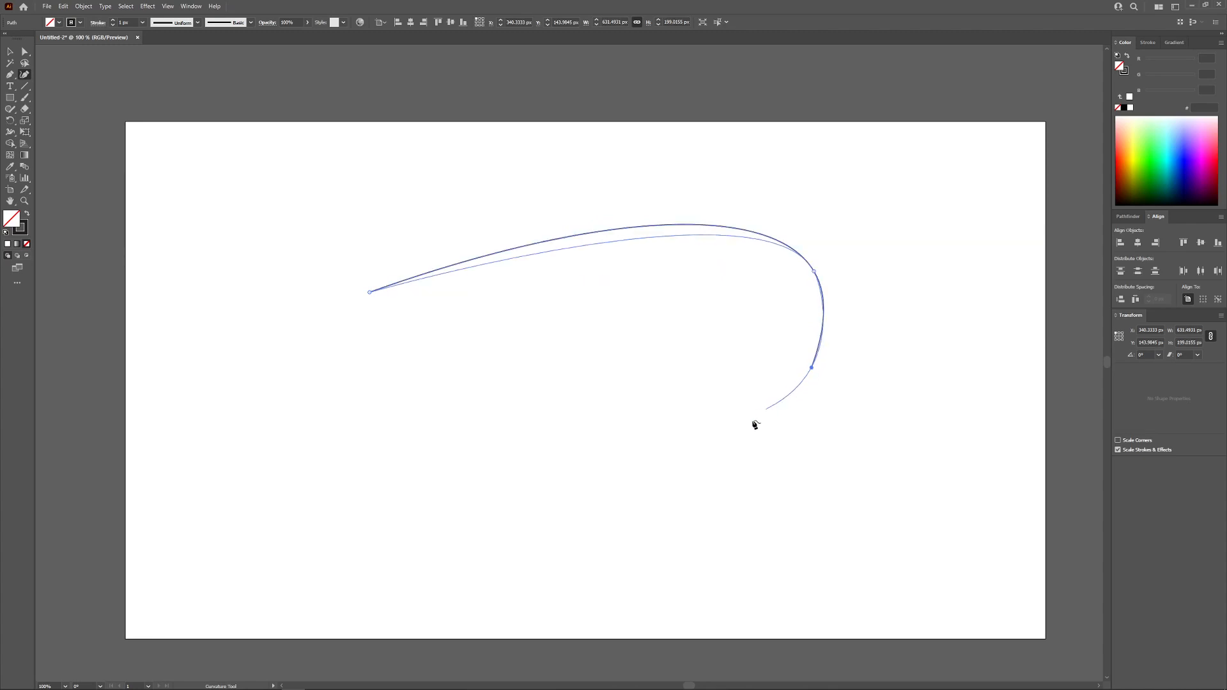
left_click_drag(756, 407, 599, 374)
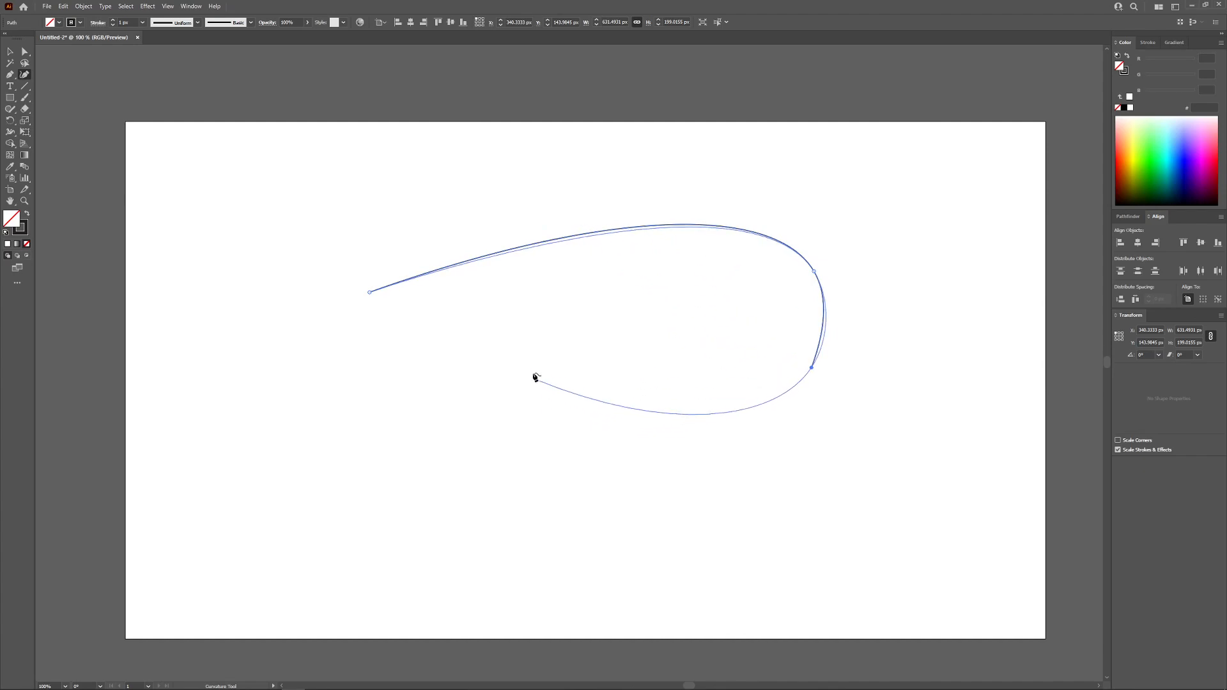
Add points that carry the curve back left and curl it downward.
left_click_drag(537, 377, 715, 377)
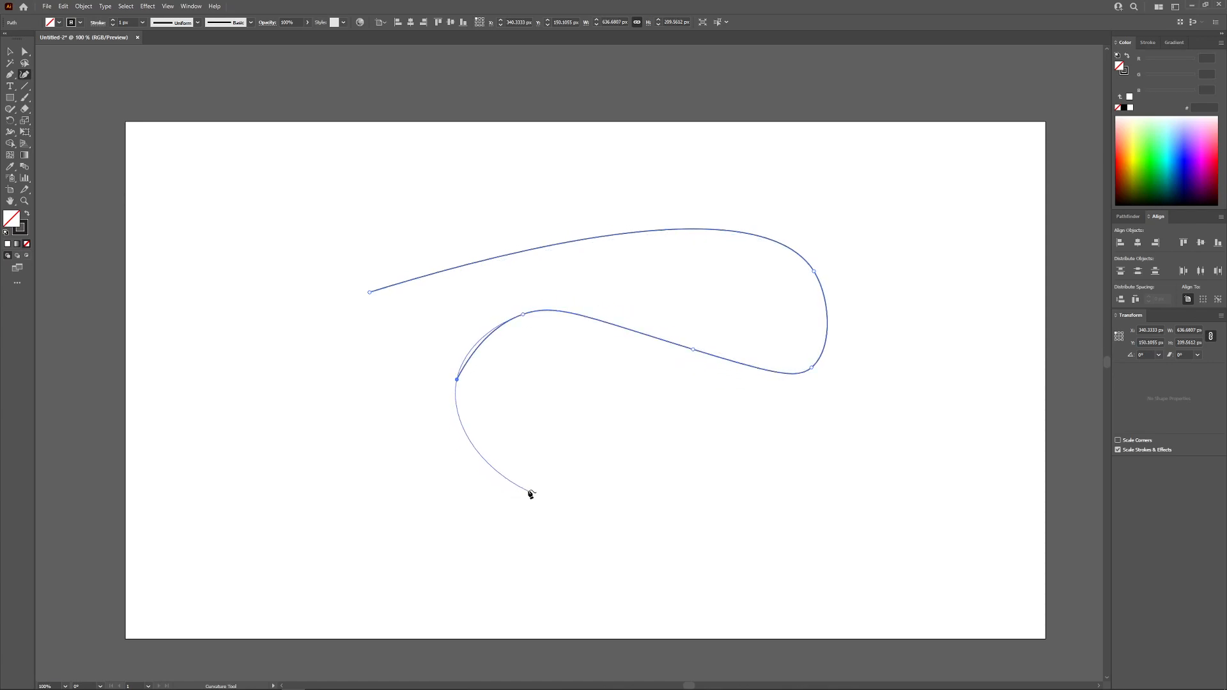
left_click(701, 446)
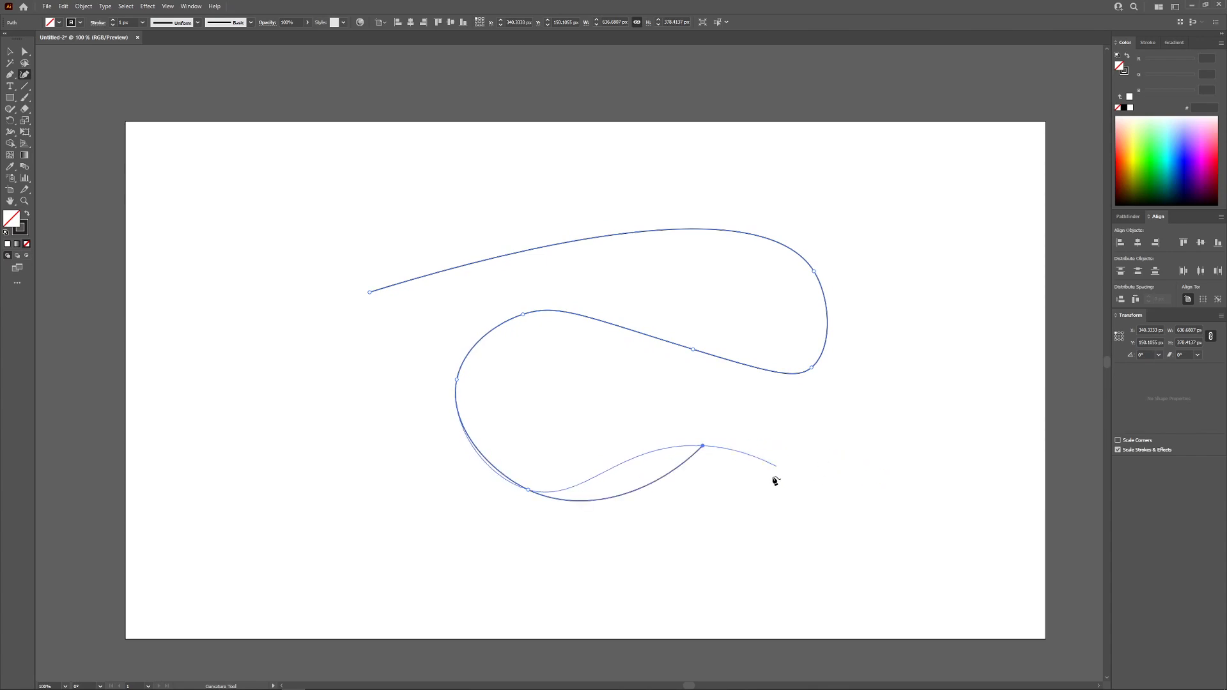